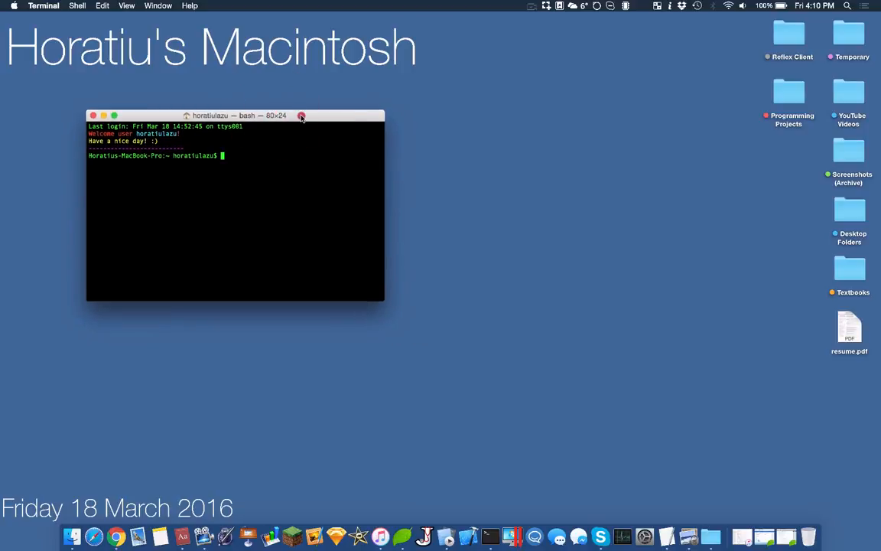
Enlarge the Terminal window from 80×24 to 94×27 by dragging its corner.
drag(300, 116, 346, 144)
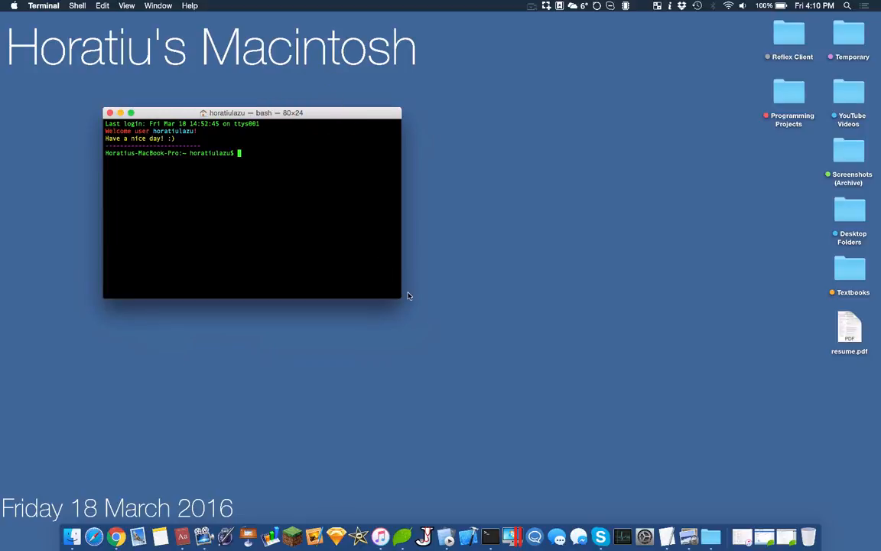
drag(401, 299, 453, 321)
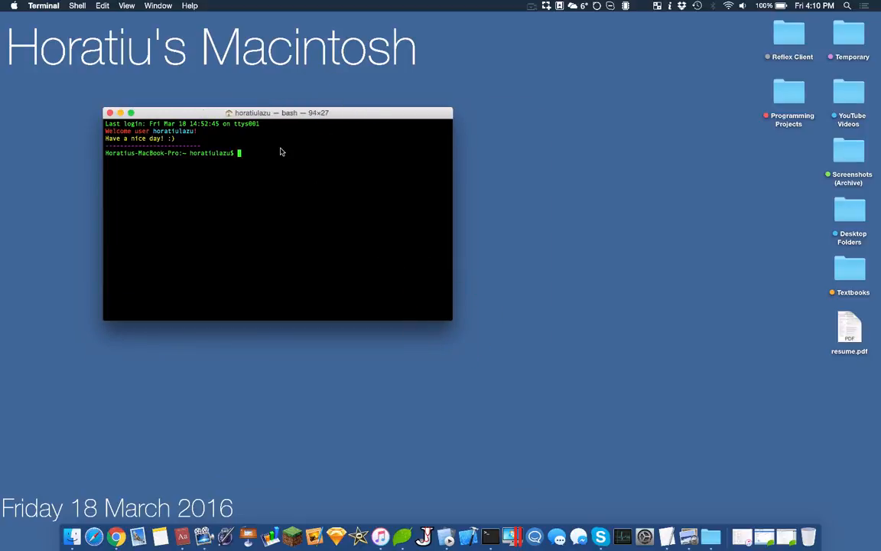
Start Emacs from the bash prompt and bring up the M-x named-command prompt.
text(emacs)
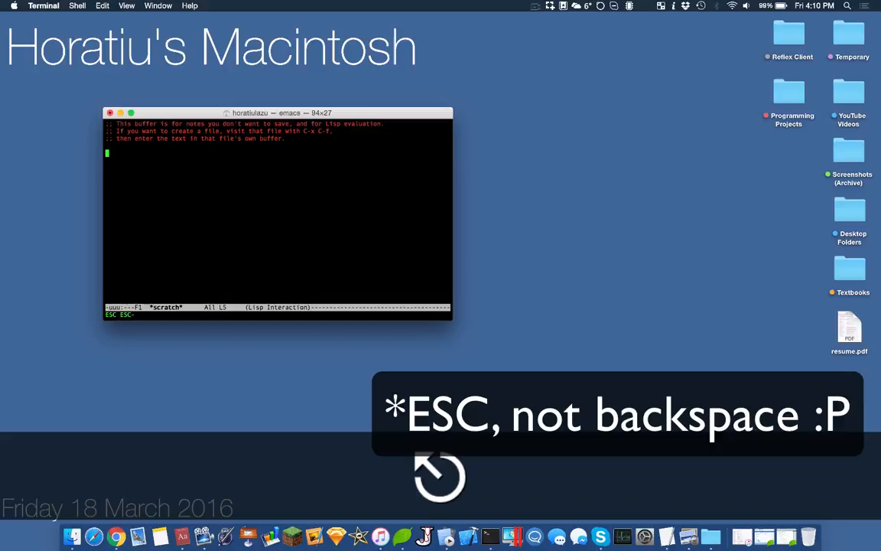
key(Escape)
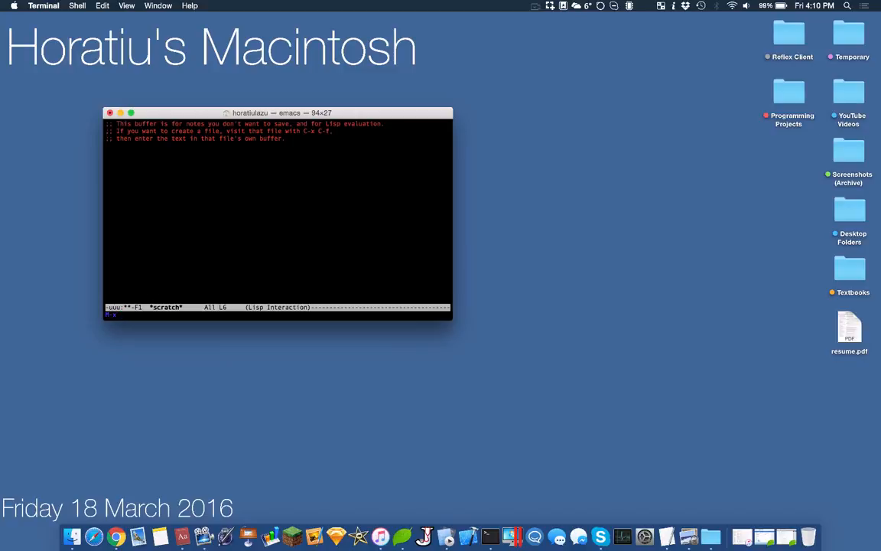
text(p)
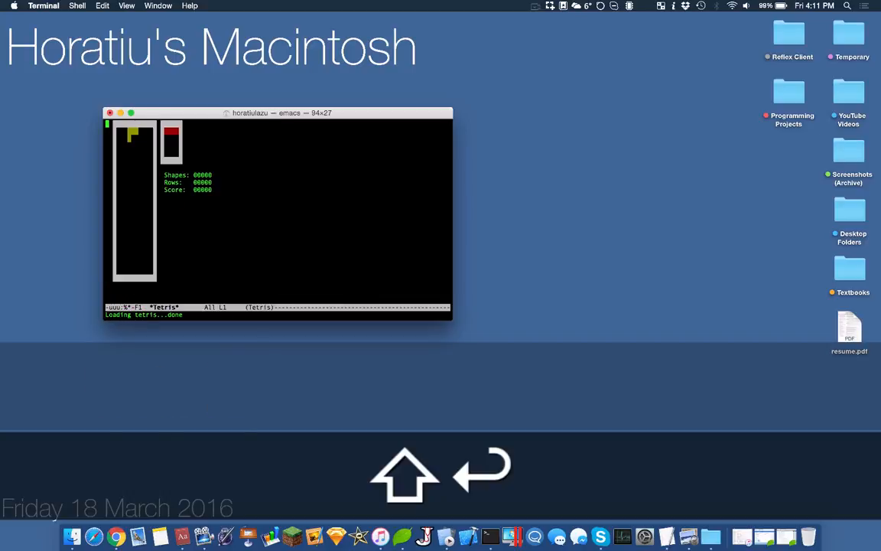
Rotate and shift the falling Tetris pieces to stack them in the well.
key(Up)
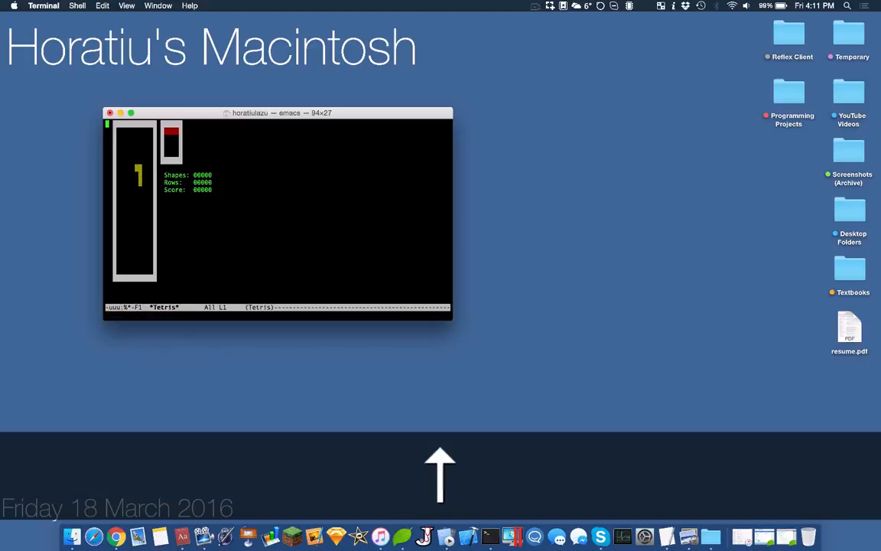
key(Left)
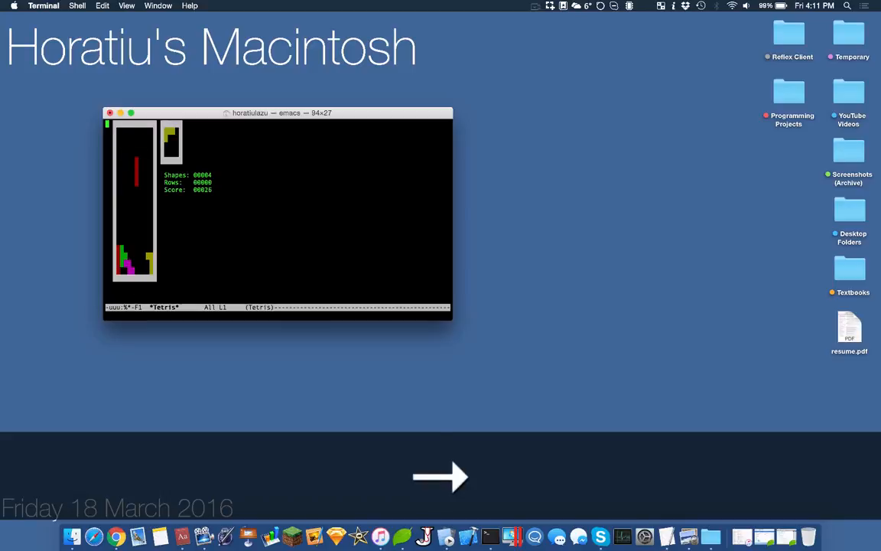
key(Up)
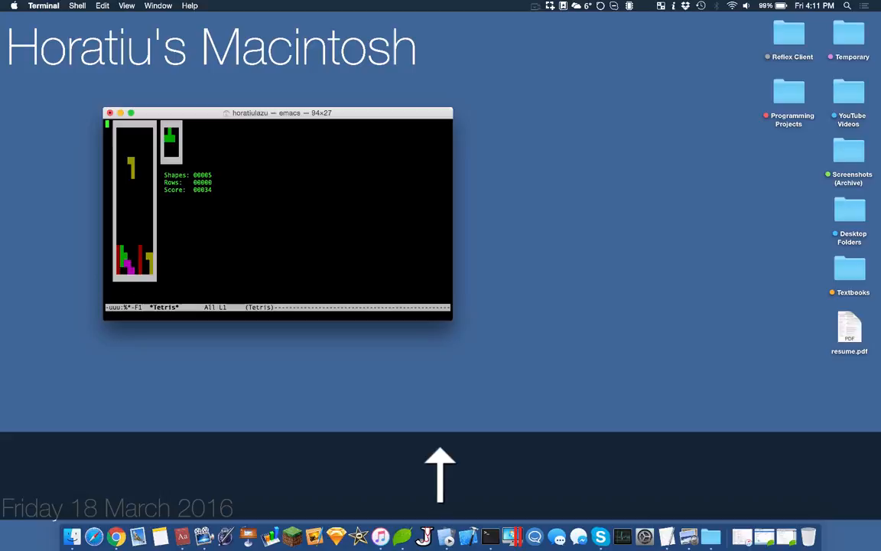
key(right)
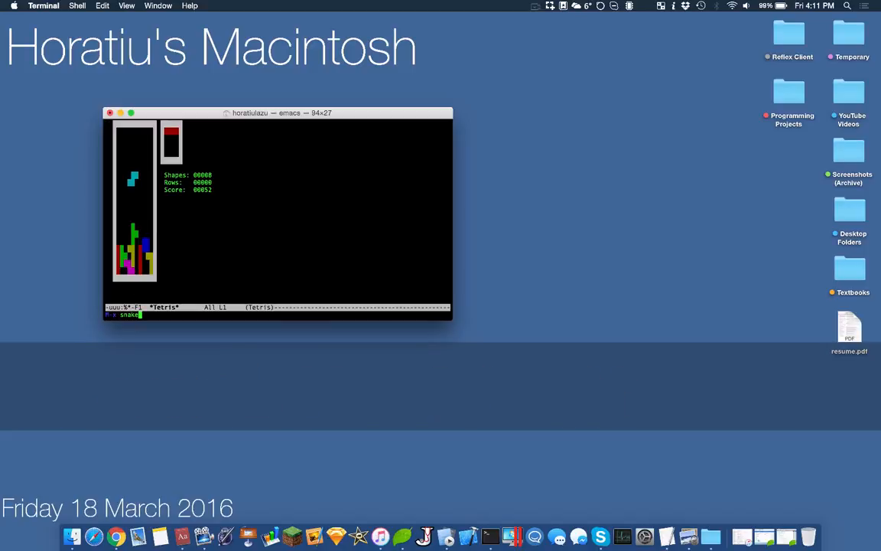
Launch the Snake game and make the first turns up and down.
key(Return)
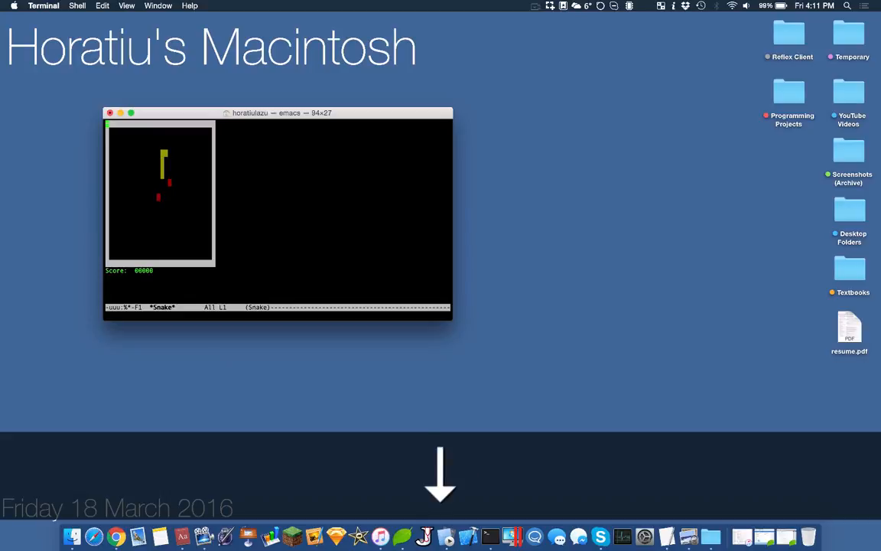
key(up)
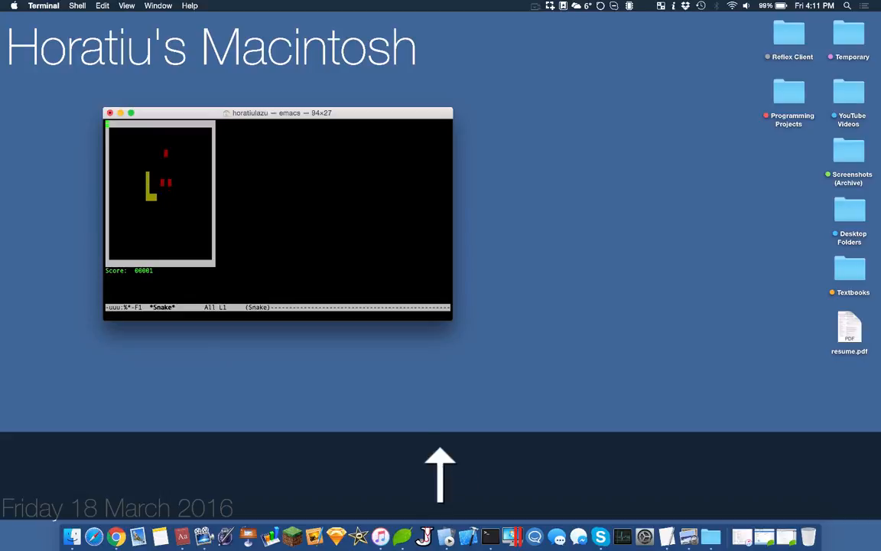
key(down)
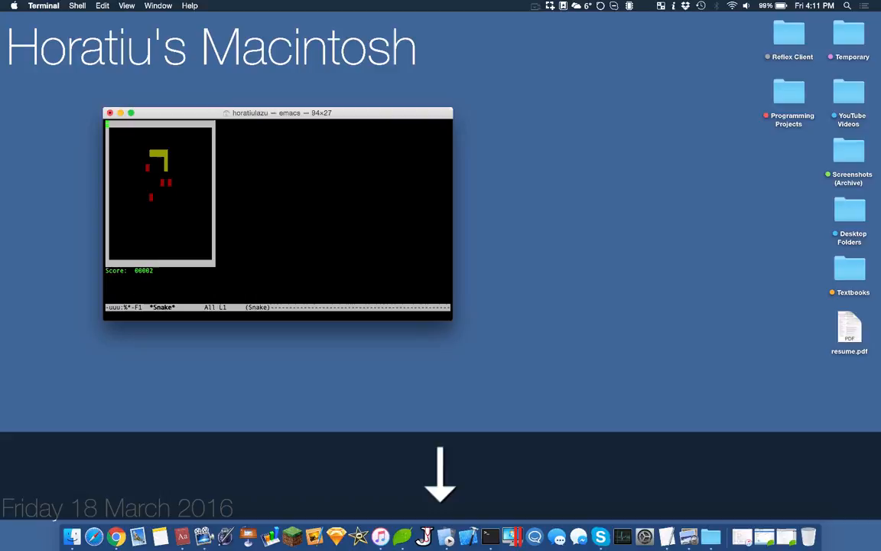
key(up)
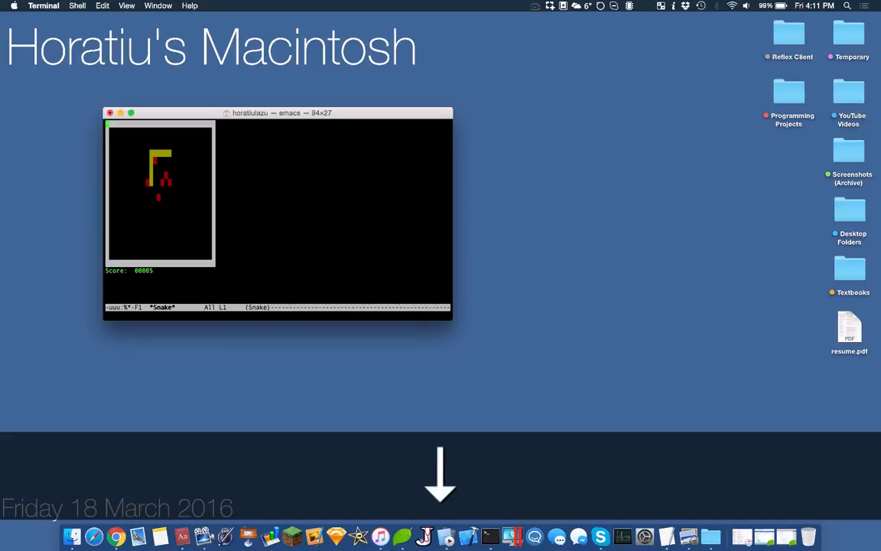
Steer the snake toward the red pellets so it grows and the score passes 11.
key(Right)
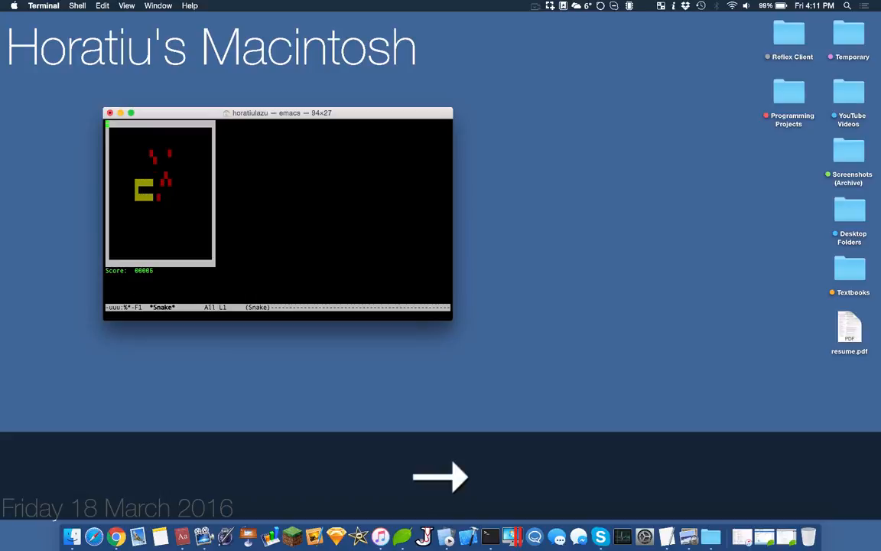
key(up)
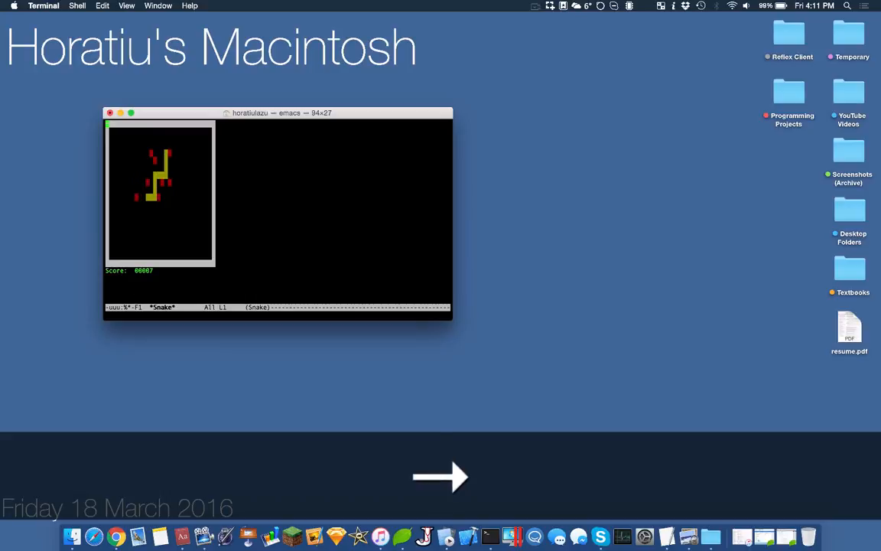
key(down)
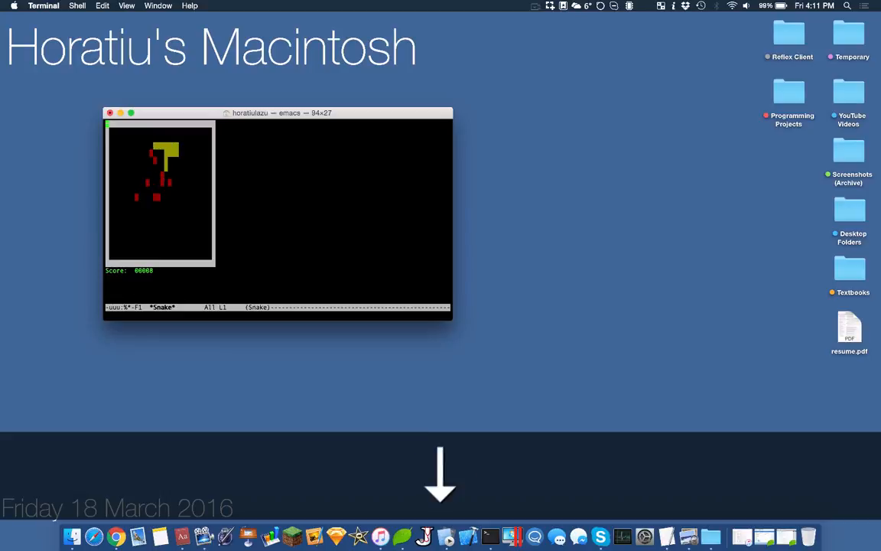
key(Left)
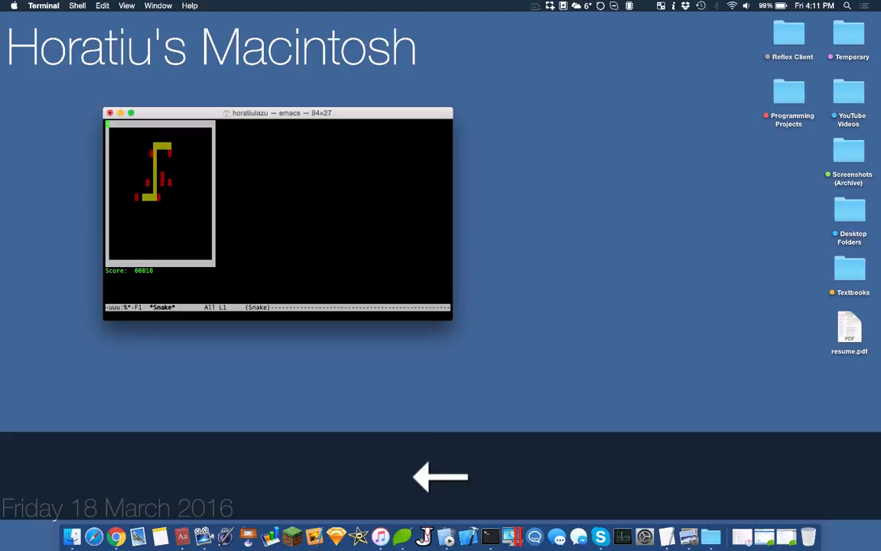
key(right)
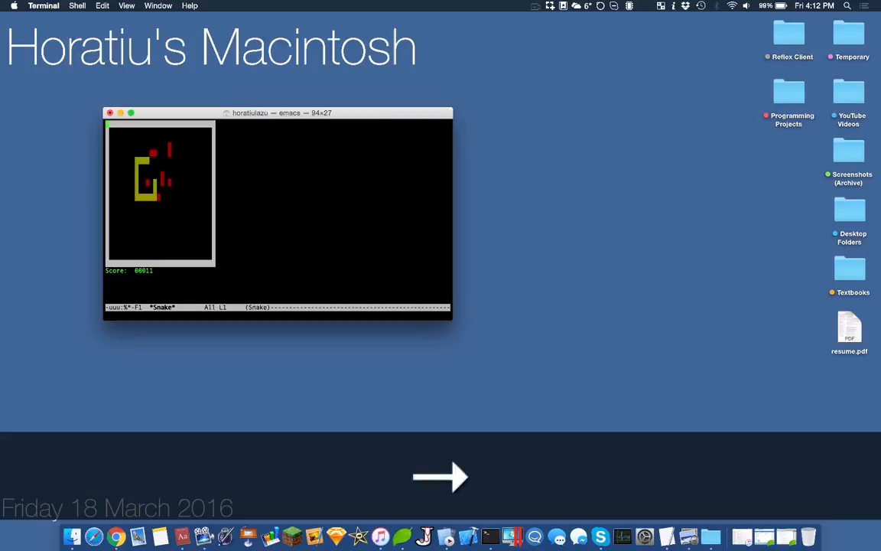